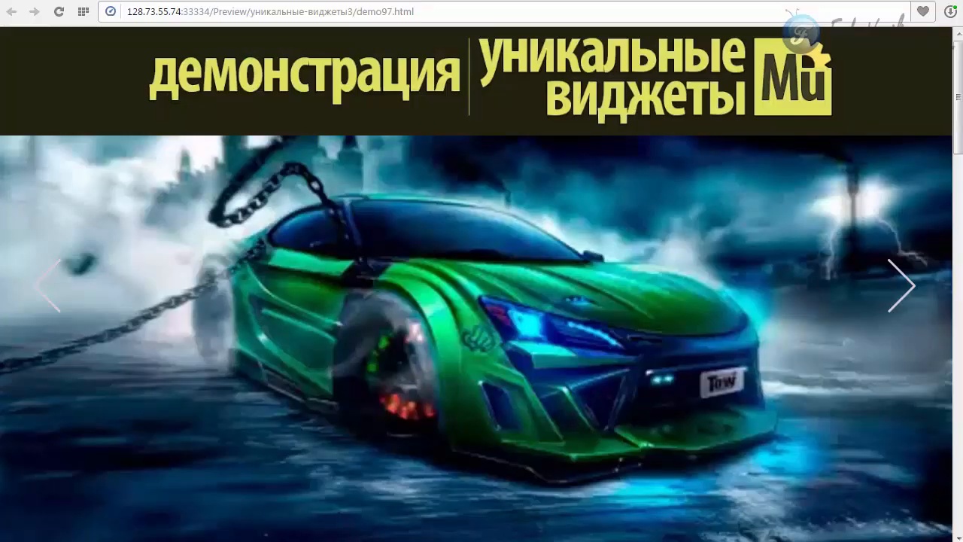
Advance the demo slideshow four times to watch the car and tiger images swap with the sliced transition.
{"action": "left_click", "coordinate": [902, 286]}
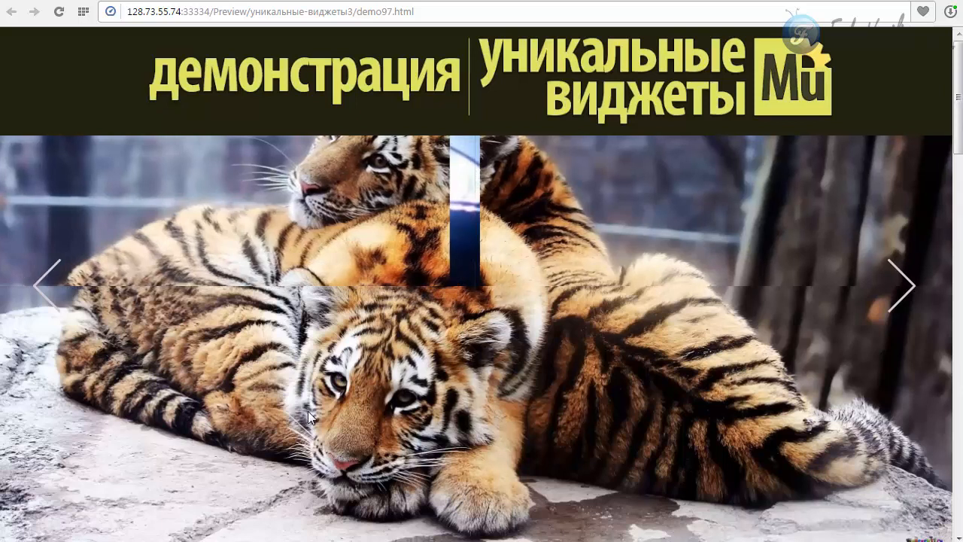
{"action": "left_click", "coordinate": [903, 285]}
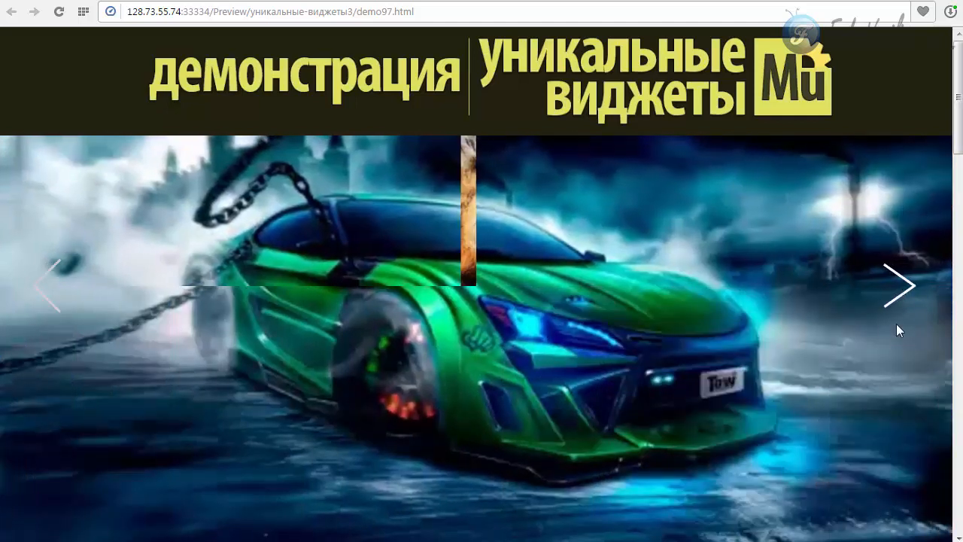
{"action": "left_click", "coordinate": [900, 286]}
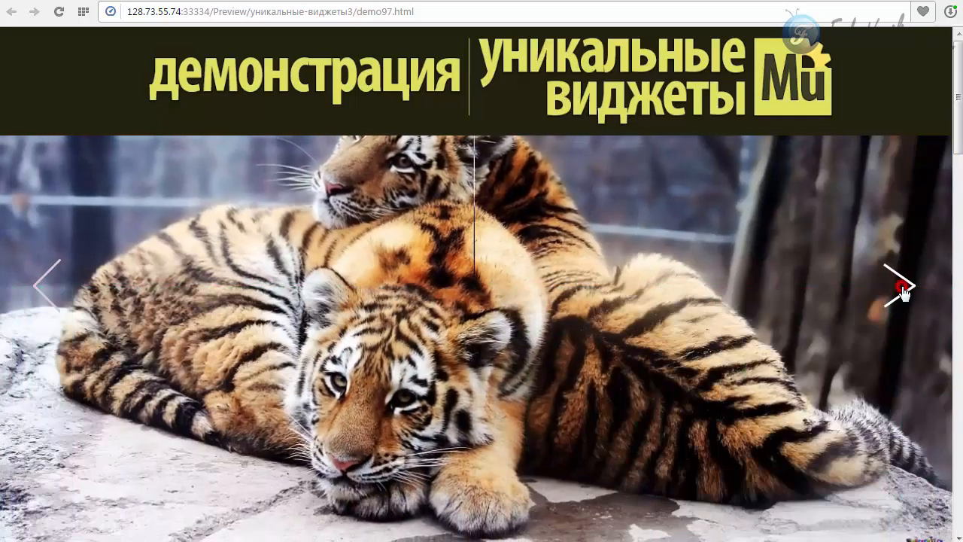
{"action": "left_click", "coordinate": [901, 286]}
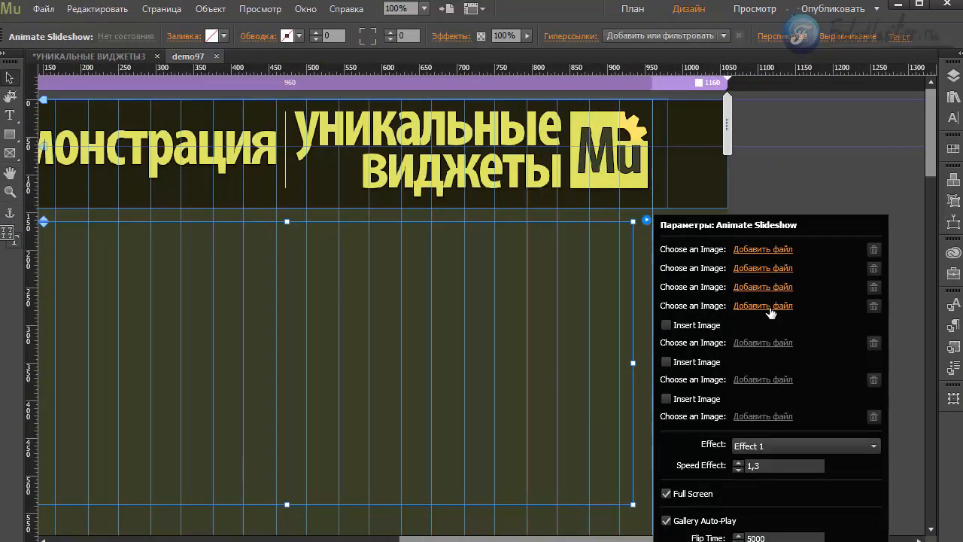
{"action": "mouse_move", "coordinate": [765, 316]}
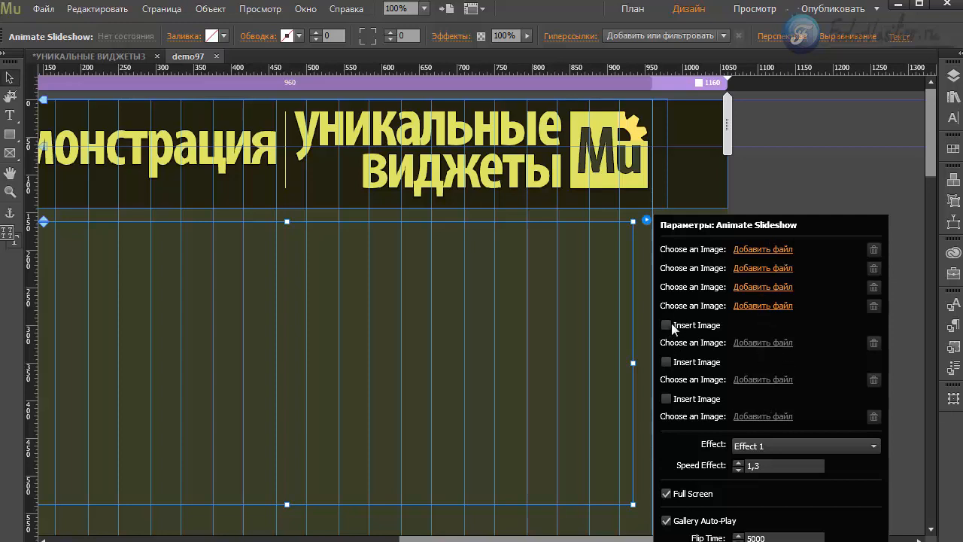
Assign the car image files to the first four Choose an Image slots of the widget.
{"action": "left_click", "coordinate": [665, 326]}
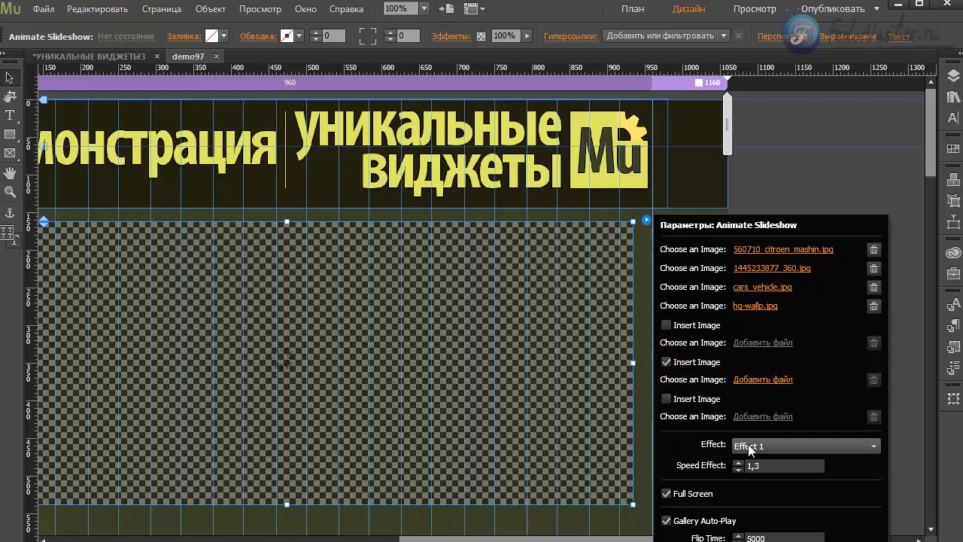
{"action": "left_click", "coordinate": [804, 446]}
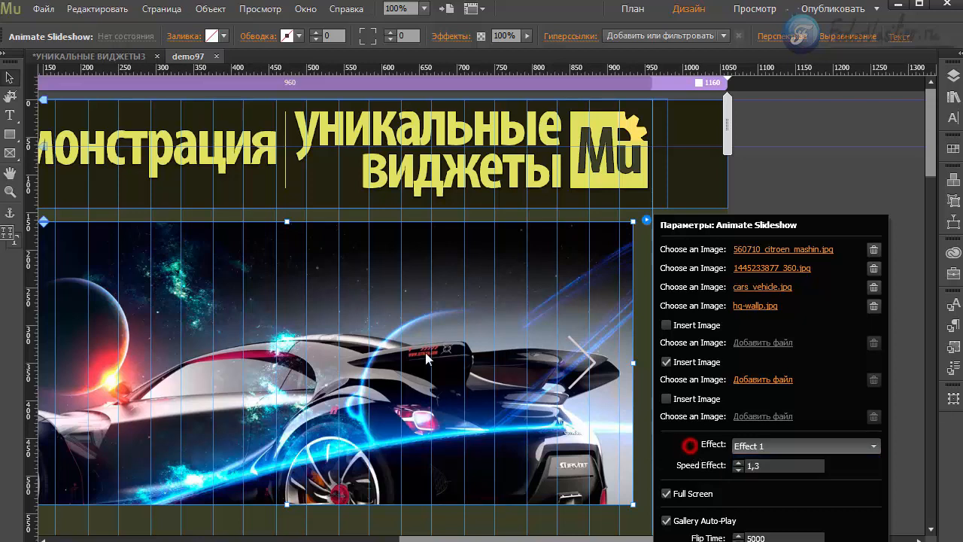
Preview the page in the browser via the File menu, then return to Muse for the Effect choices.
{"action": "left_click", "coordinate": [43, 9]}
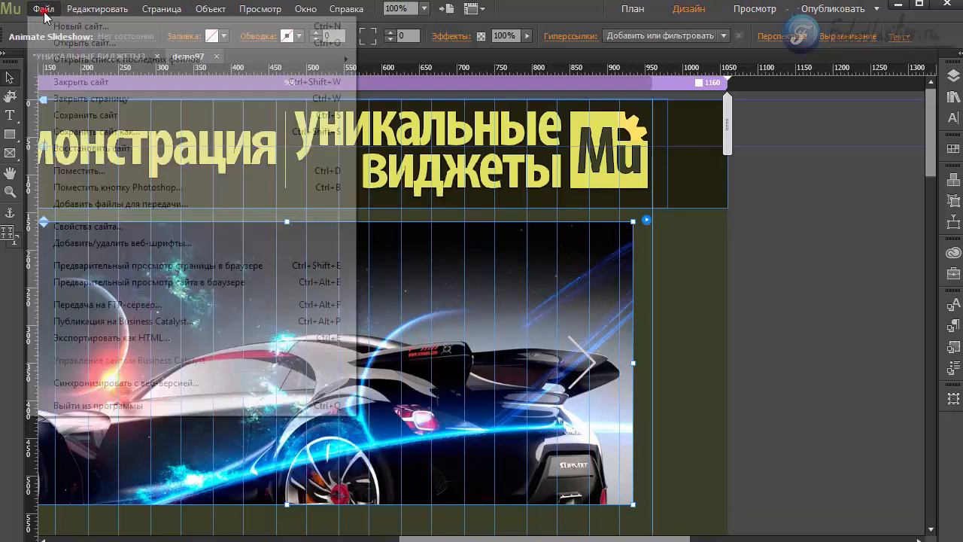
{"action": "left_click", "coordinate": [122, 337]}
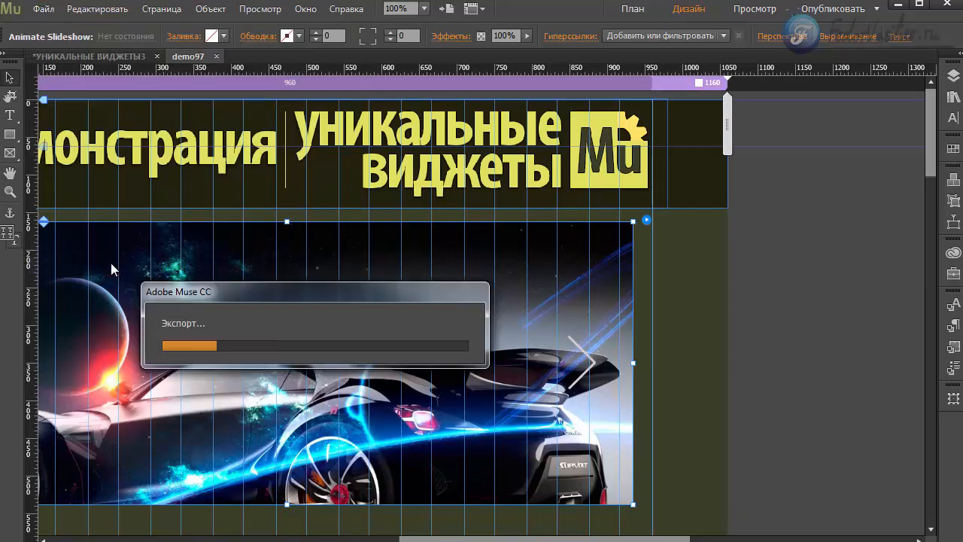
{"action": "left_click", "coordinate": [756, 9]}
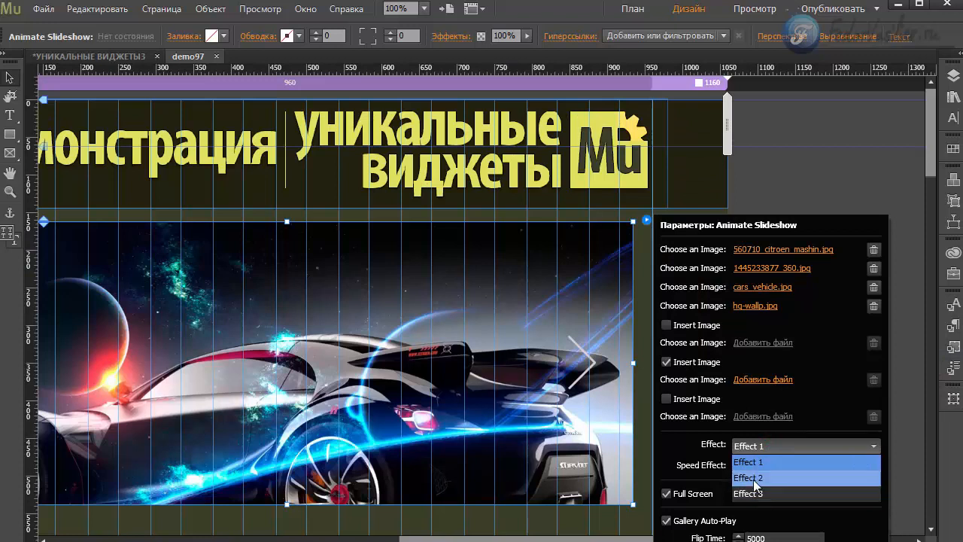
{"action": "left_click", "coordinate": [748, 461]}
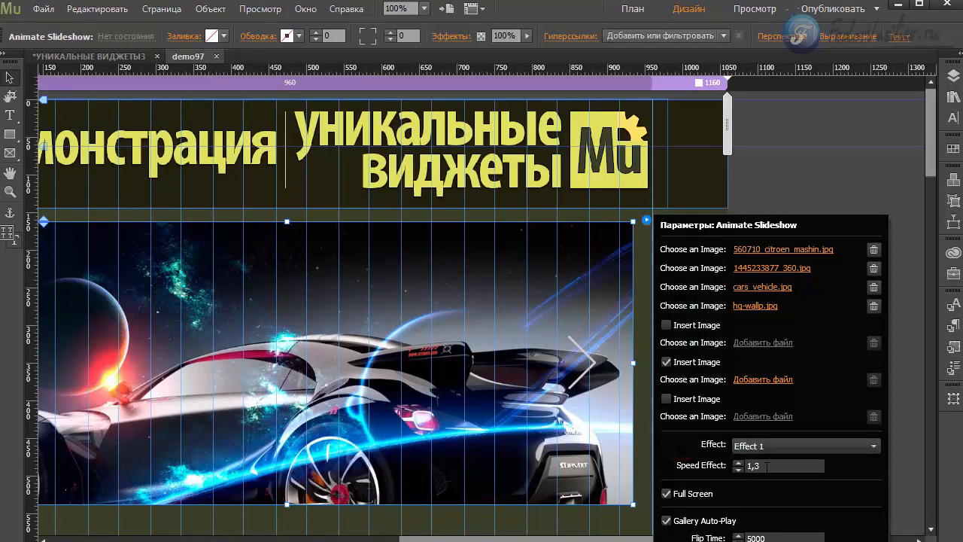
{"action": "left_click", "coordinate": [783, 467]}
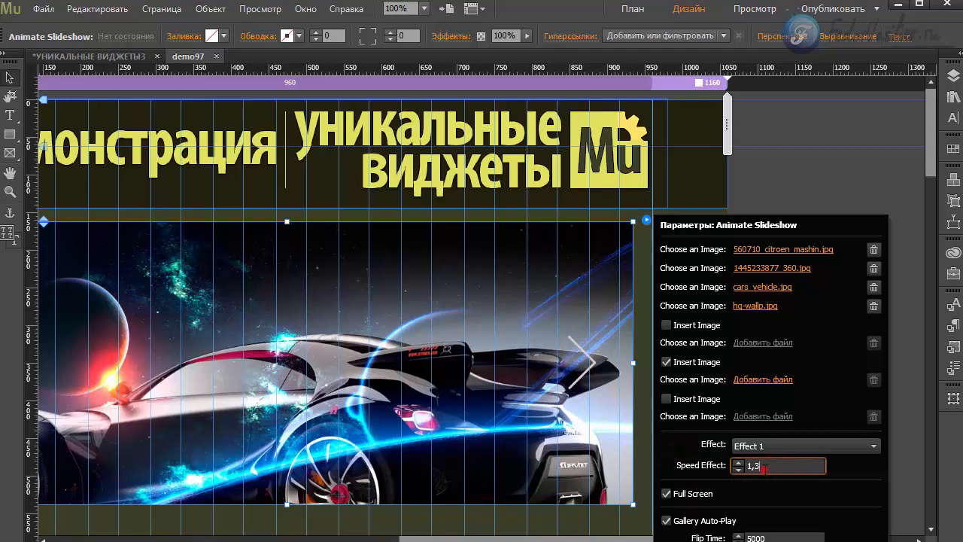
{"action": "mouse_move", "coordinate": [747, 455]}
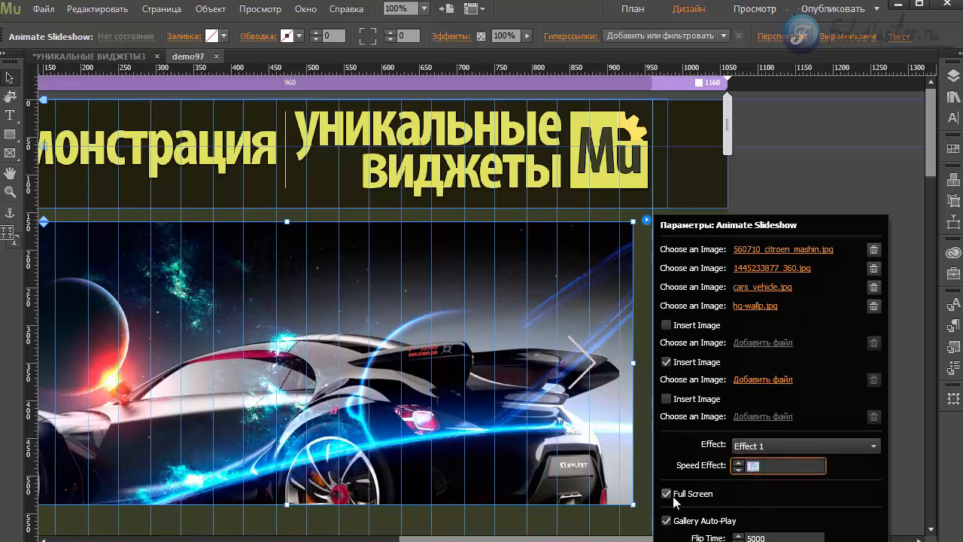
{"action": "mouse_move", "coordinate": [666, 494]}
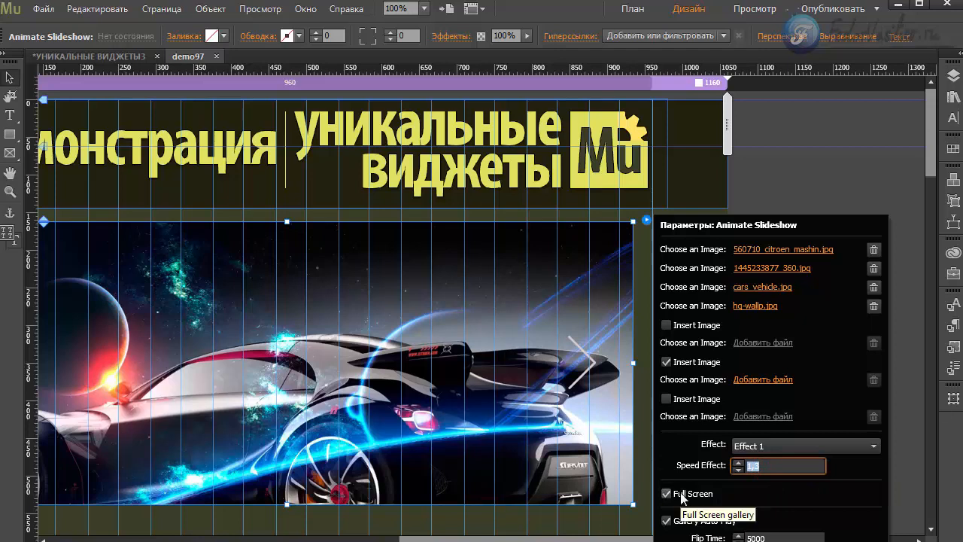
{"action": "mouse_move", "coordinate": [720, 509]}
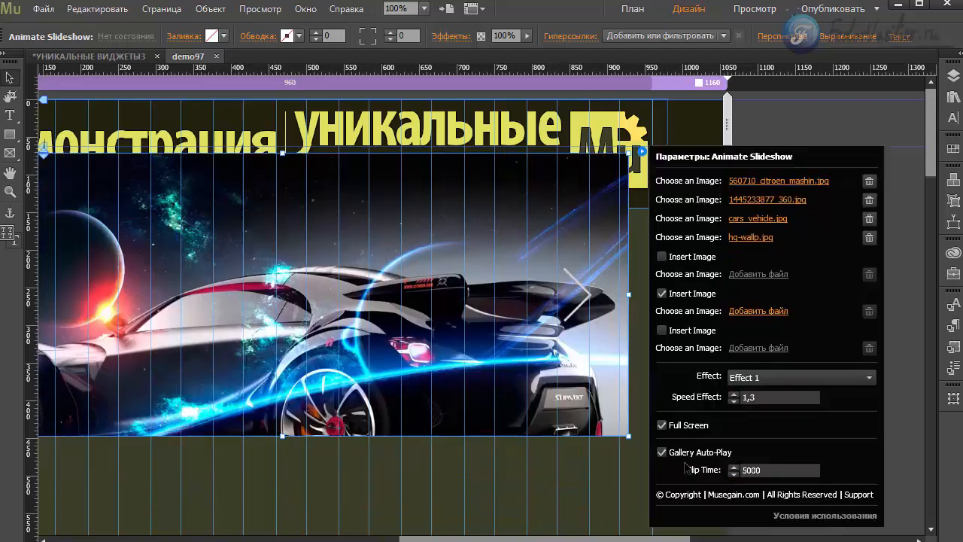
{"action": "left_click", "coordinate": [662, 451]}
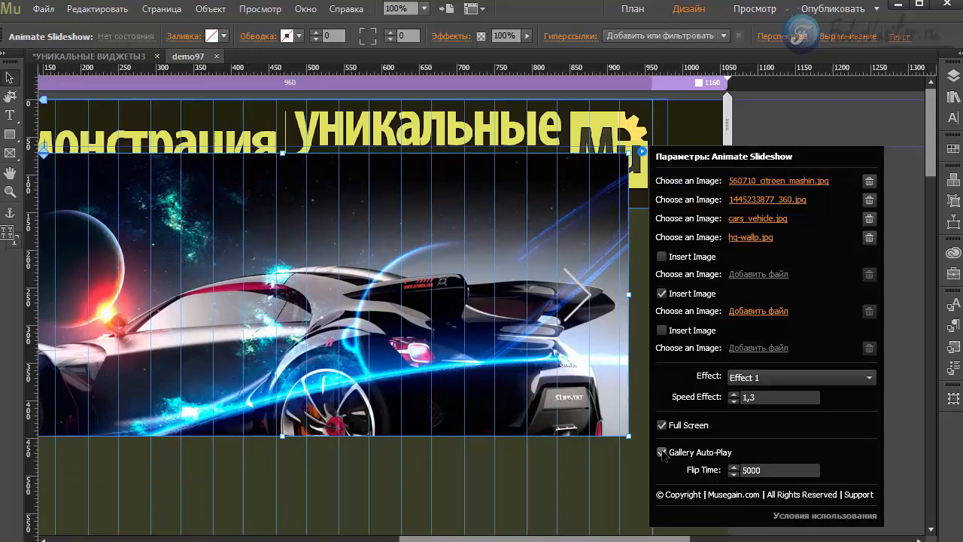
{"action": "left_click", "coordinate": [662, 452]}
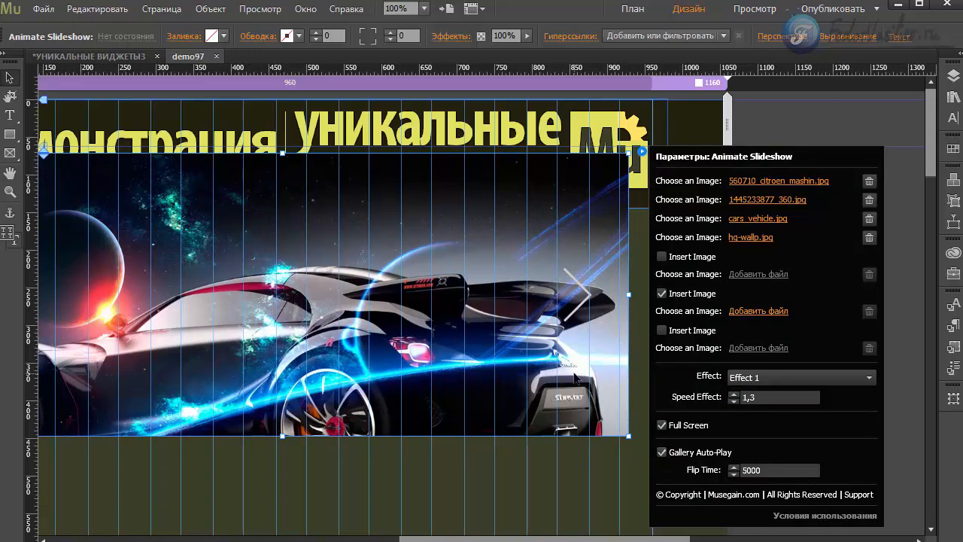
{"action": "mouse_move", "coordinate": [599, 311]}
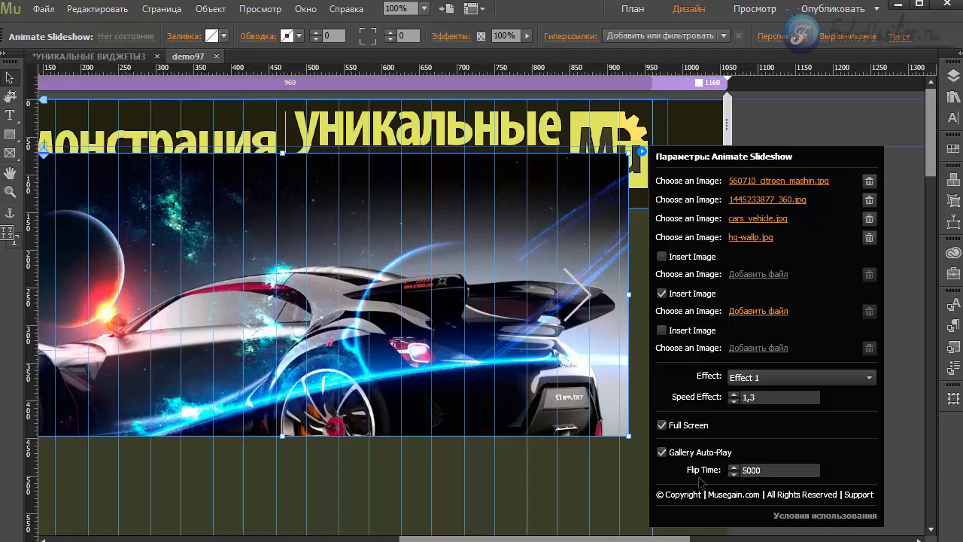
{"action": "left_click", "coordinate": [775, 470]}
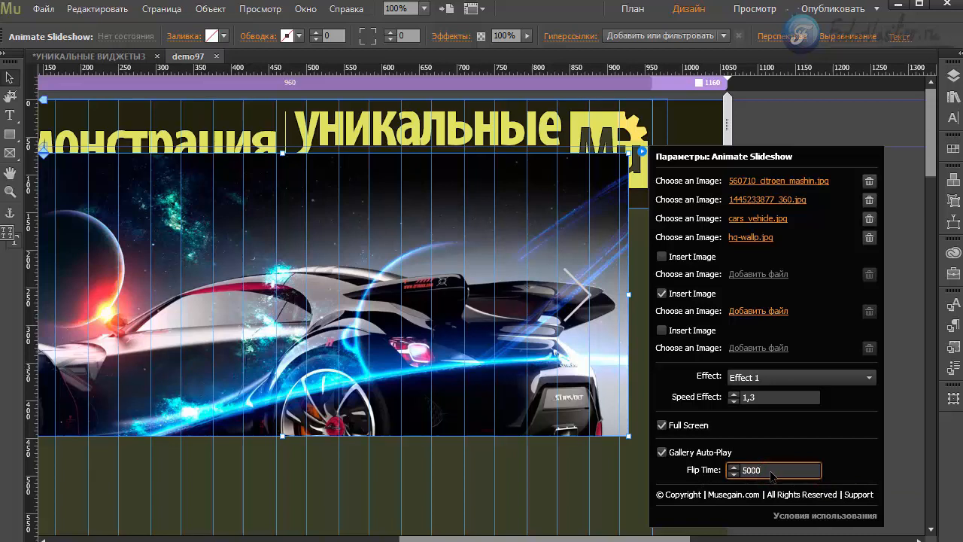
{"action": "triple_click", "coordinate": [776, 470]}
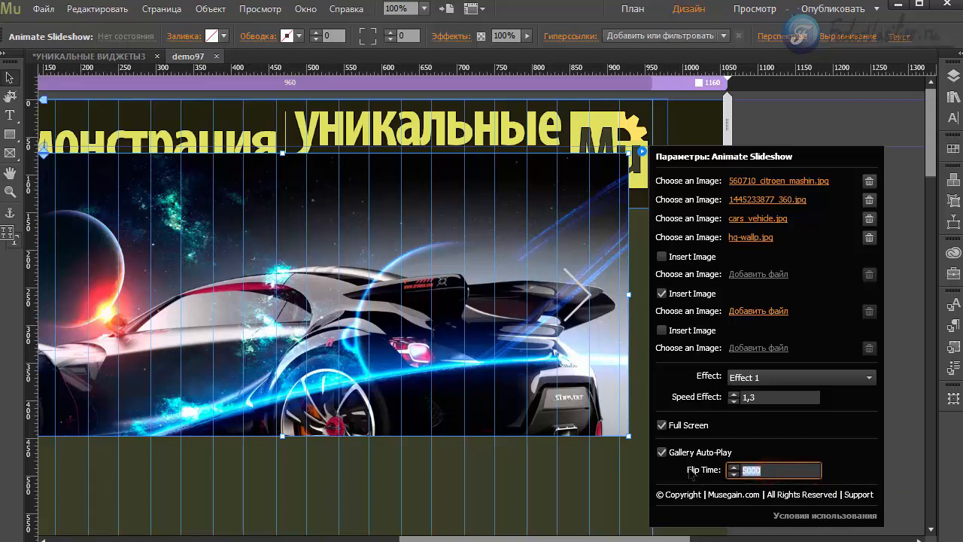
{"action": "mouse_move", "coordinate": [553, 337]}
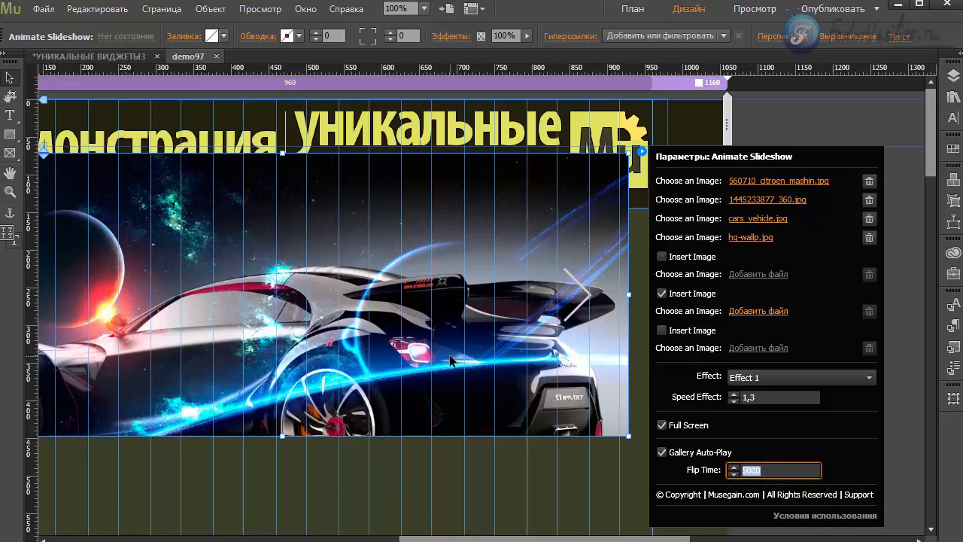
{"action": "mouse_move", "coordinate": [466, 352]}
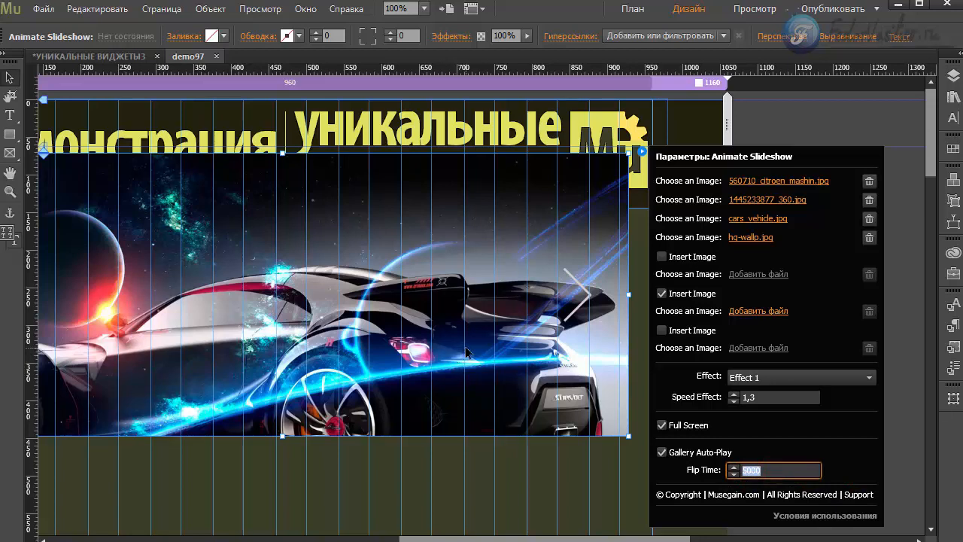
{"action": "mouse_move", "coordinate": [459, 334]}
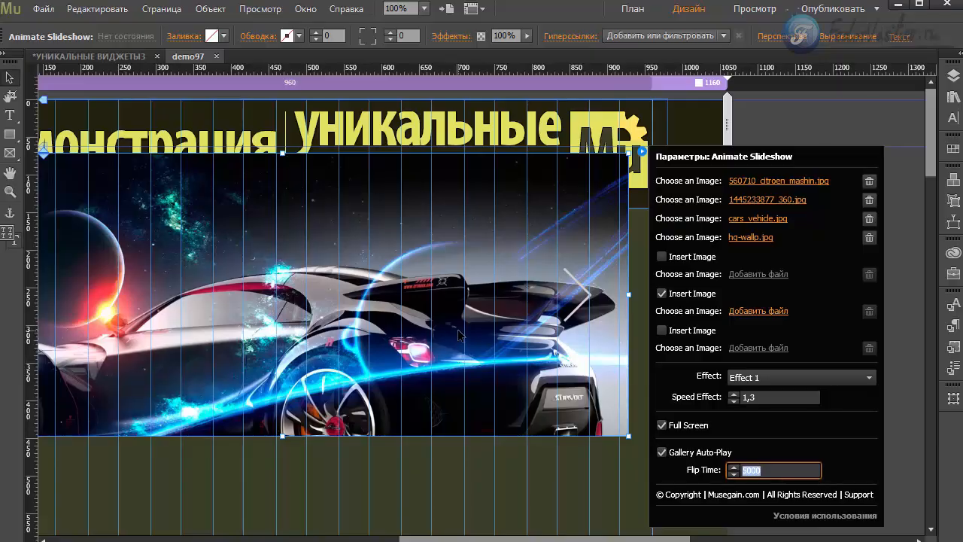